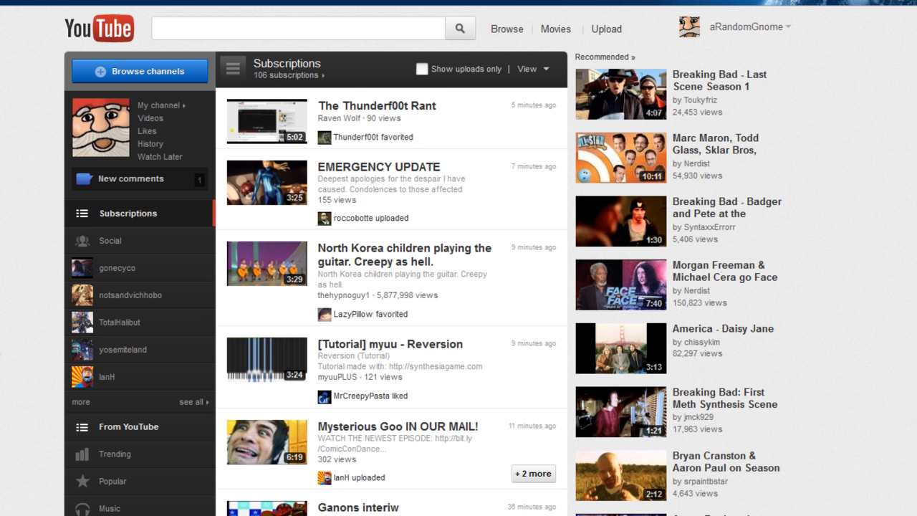
Go to the uploaded videos list through the account menu's Video Manager
click(749, 26)
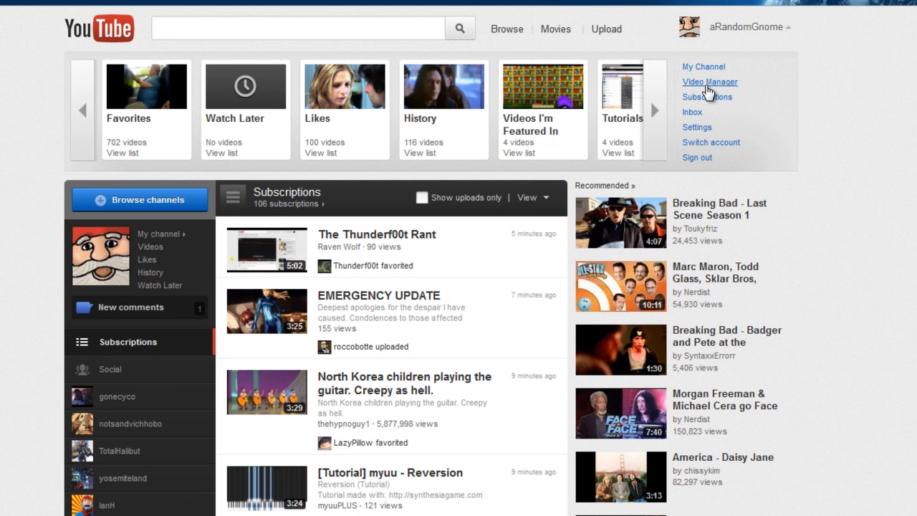
click(709, 82)
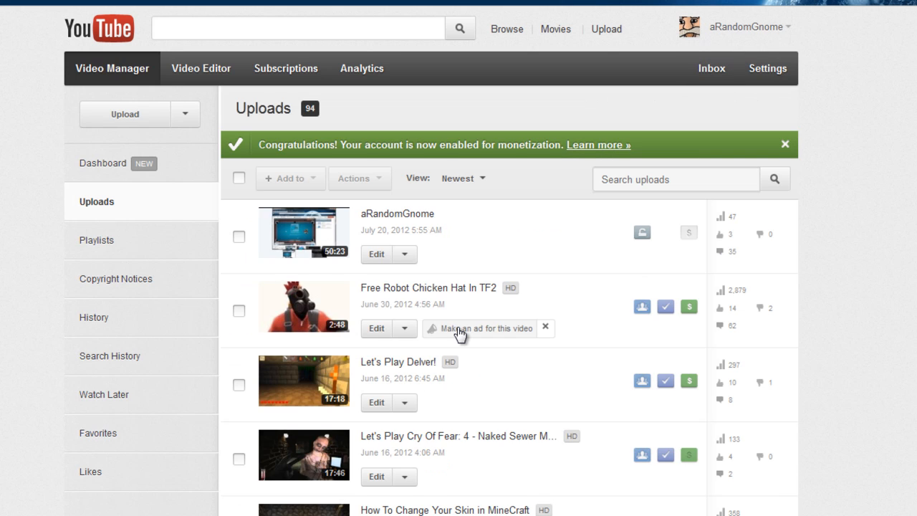
scroll(down, 3)
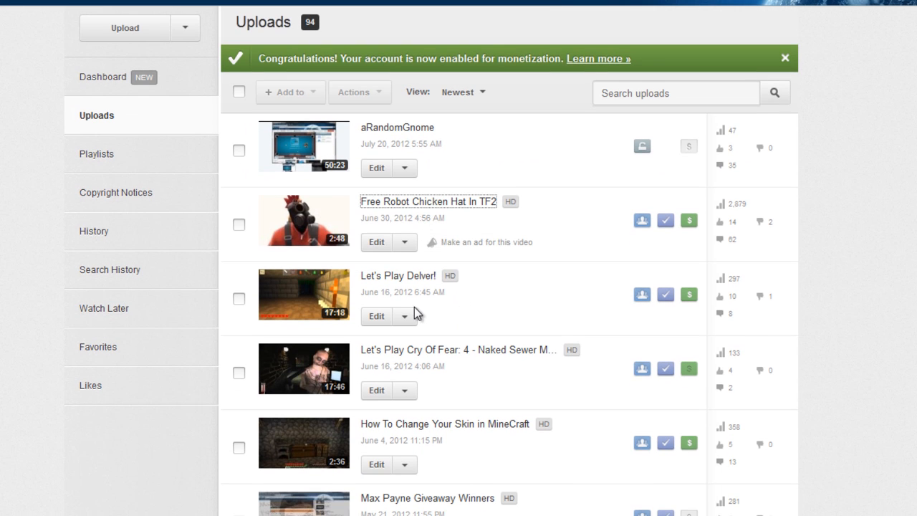
Open the Free Robot Chicken Hat In TF2 video and scroll to its comments
click(427, 201)
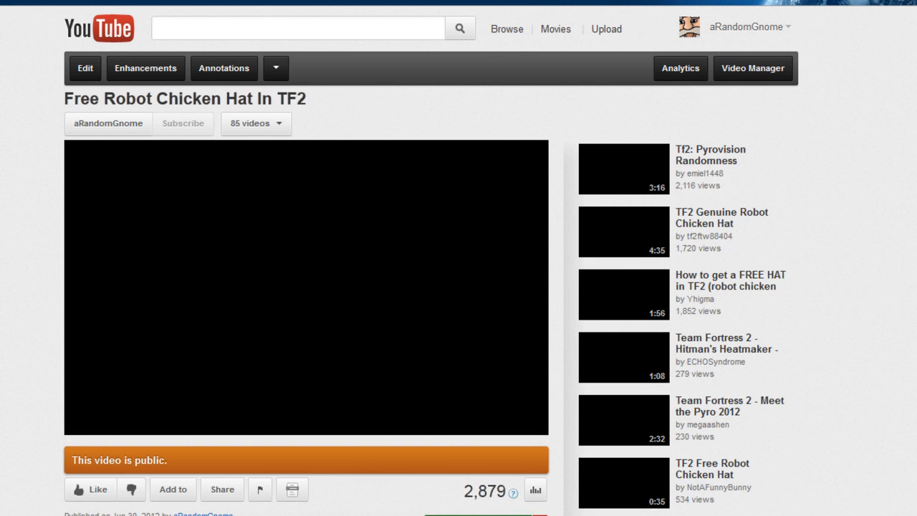
click(306, 290)
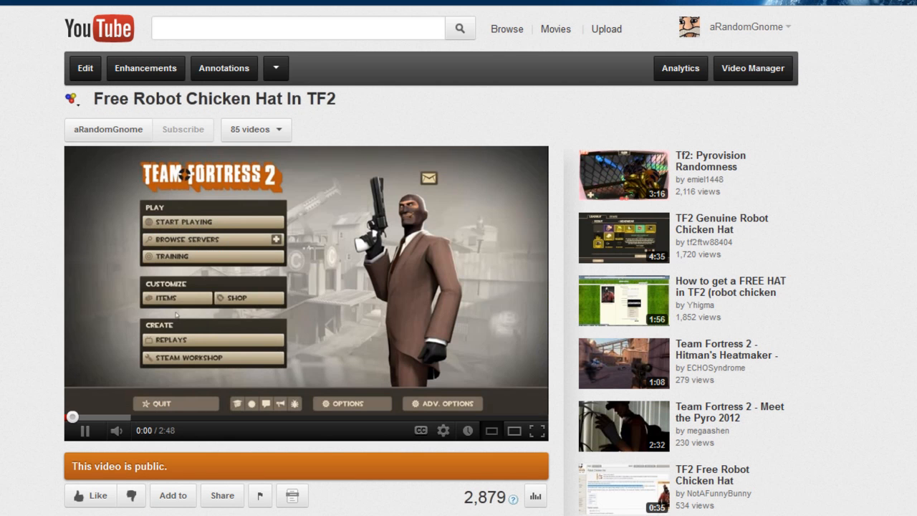
scroll(down, 3)
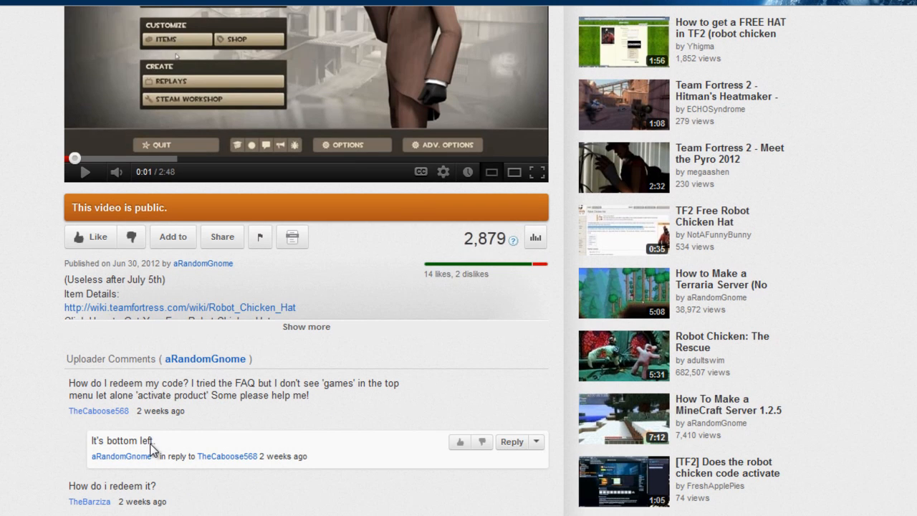
scroll(down, 3)
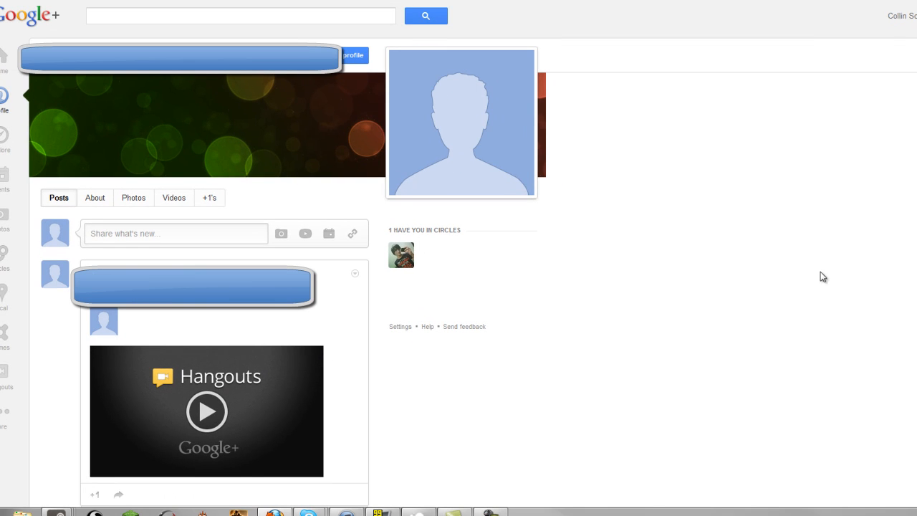
mouse_move(778, 261)
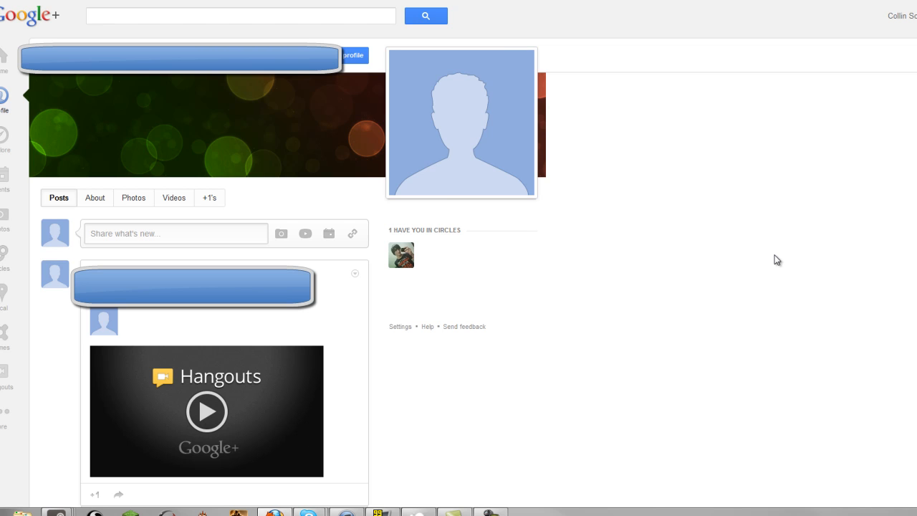
Open the Google+ account settings showing the Services section with profile deletion options
click(825, 60)
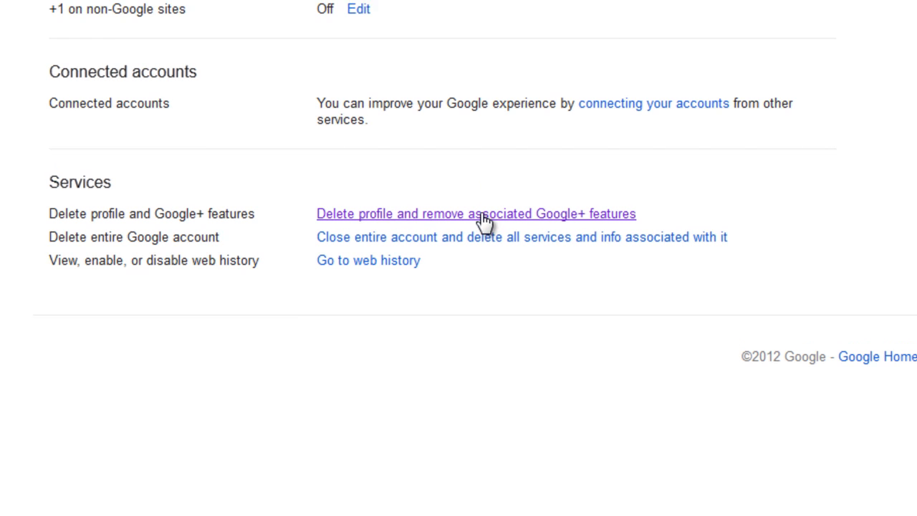
Start deleting the profile and Google+ features and choose the deletion scope
click(475, 214)
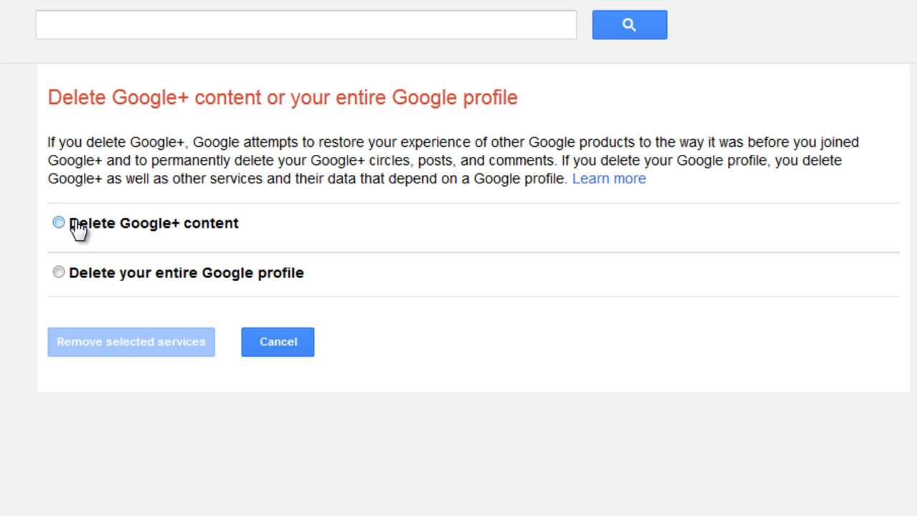
click(58, 224)
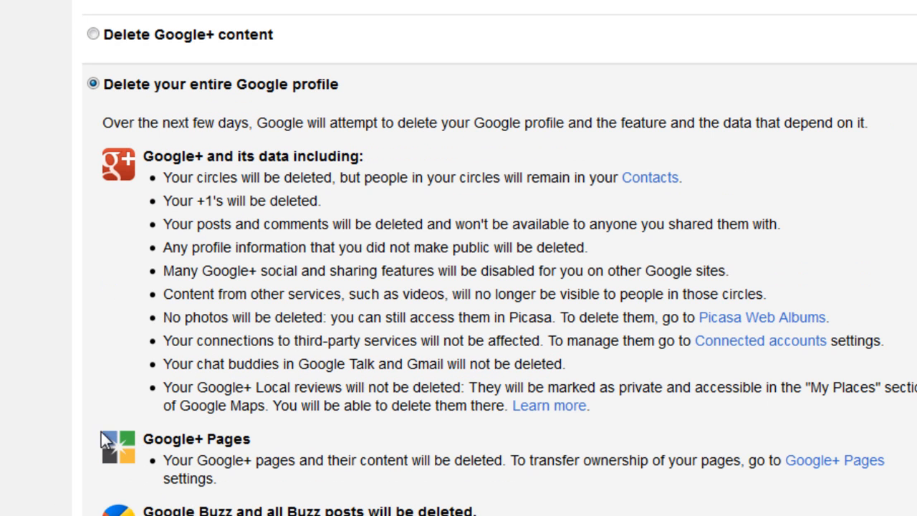
click(91, 34)
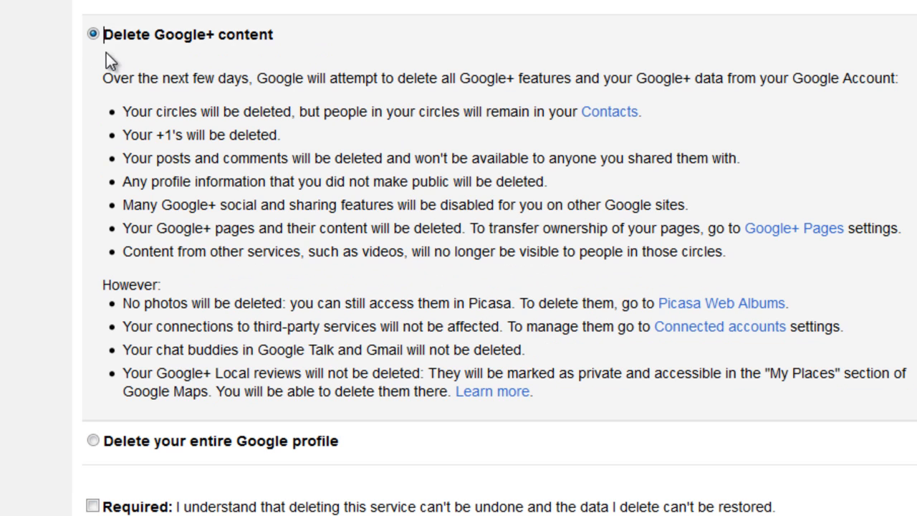
mouse_move(159, 292)
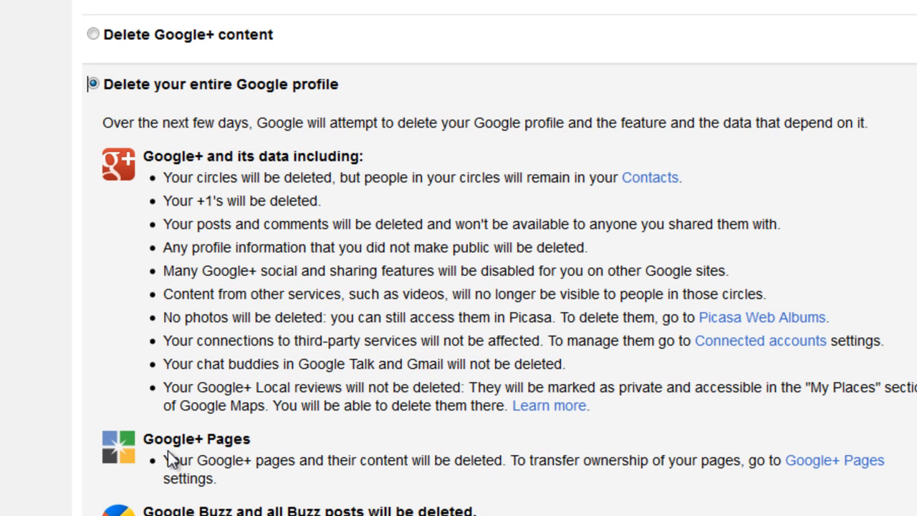
Select deleting the entire Google profile and review the list of what will be removed
scroll(down, 3)
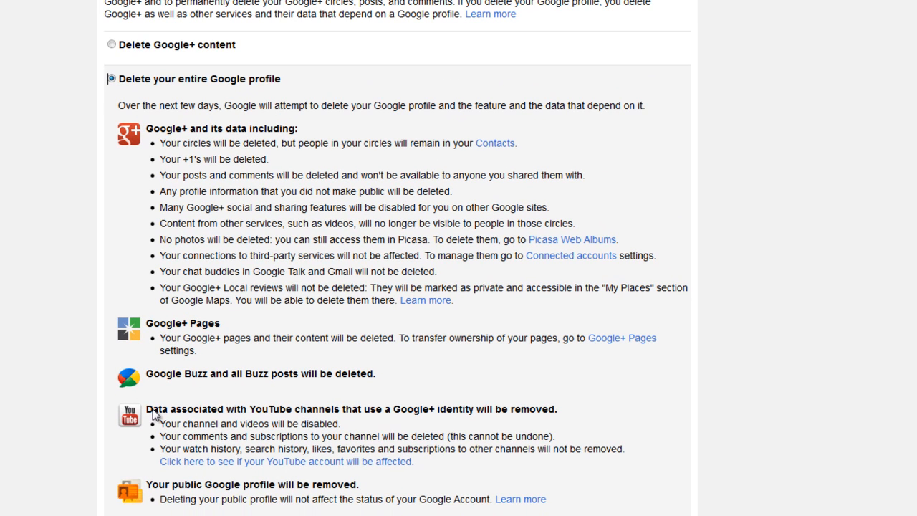
click(111, 78)
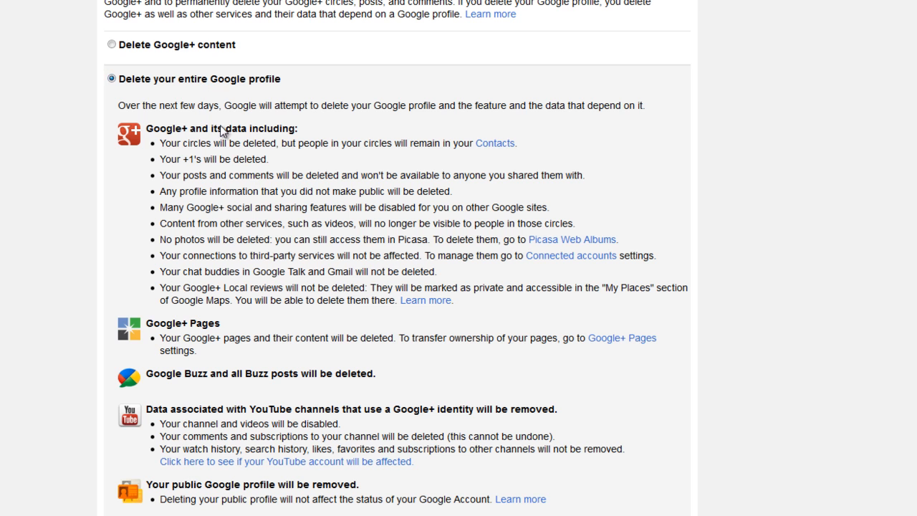
scroll(down, 3)
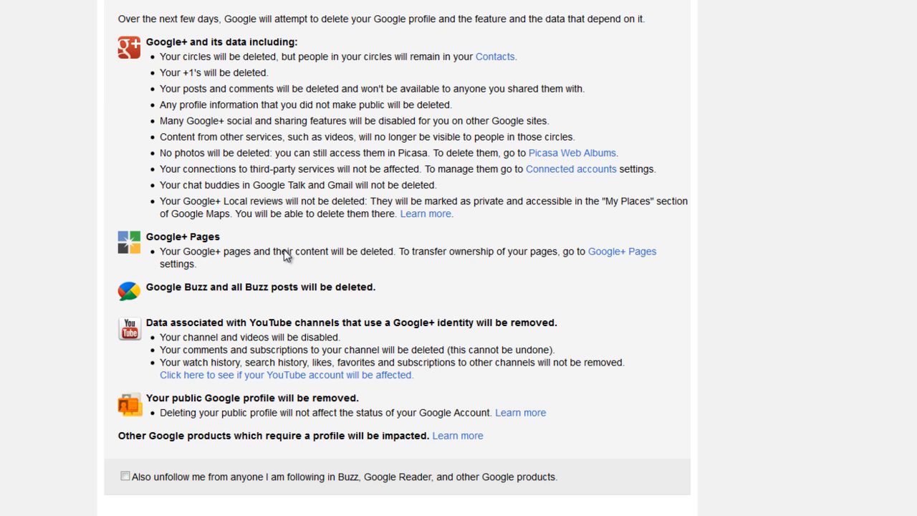
Remove Google+ and its associated social content with the Required box ticked
scroll(down, 3)
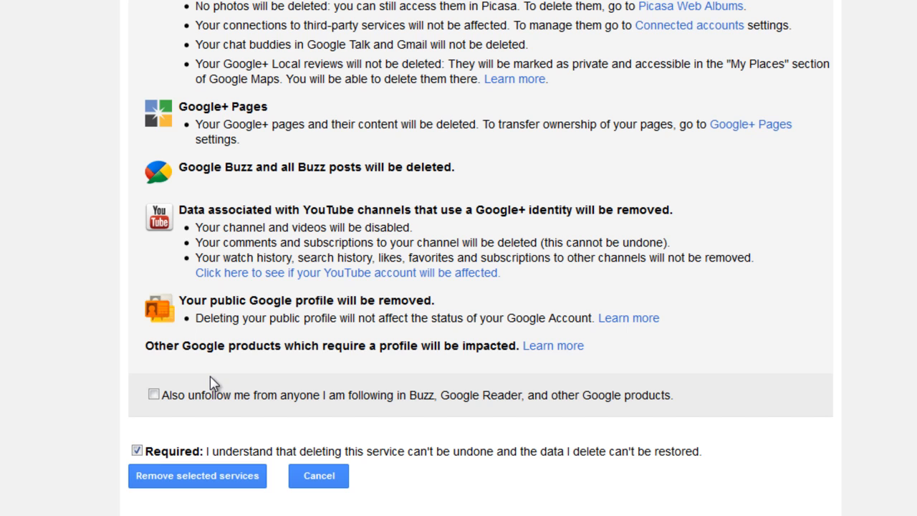
mouse_move(230, 281)
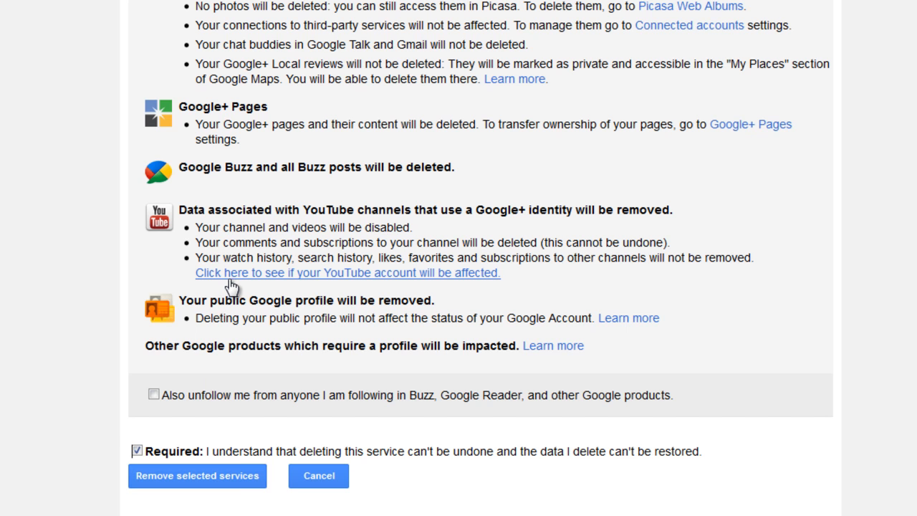
mouse_move(232, 280)
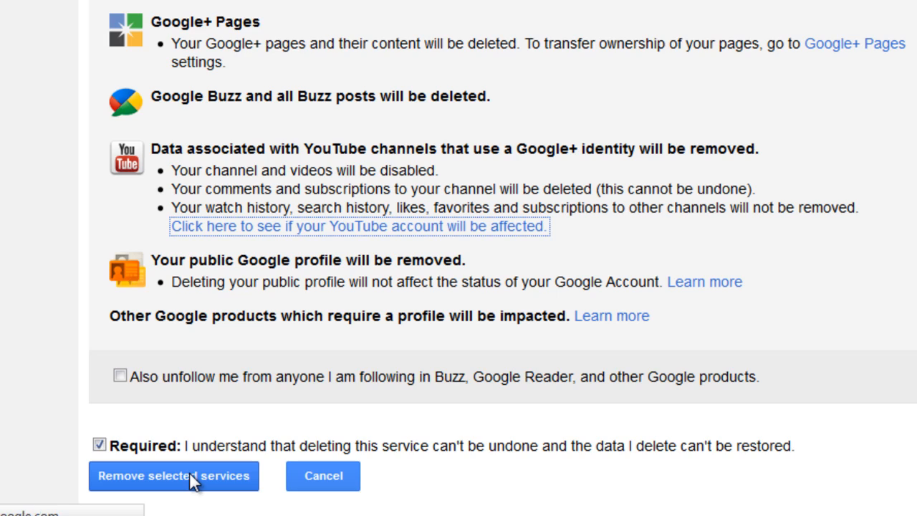
click(173, 476)
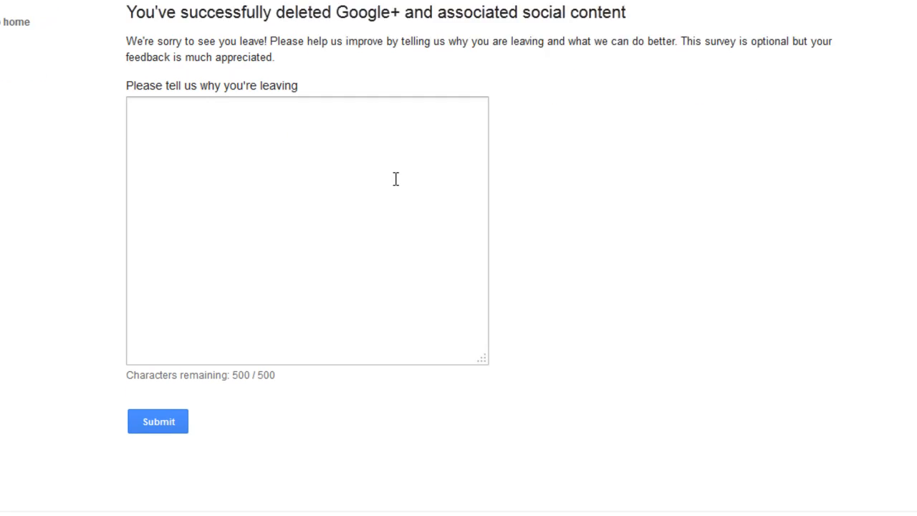
Enter a short reason 'Cu' in the leaving survey and submit it
text(Cus I gotta.)
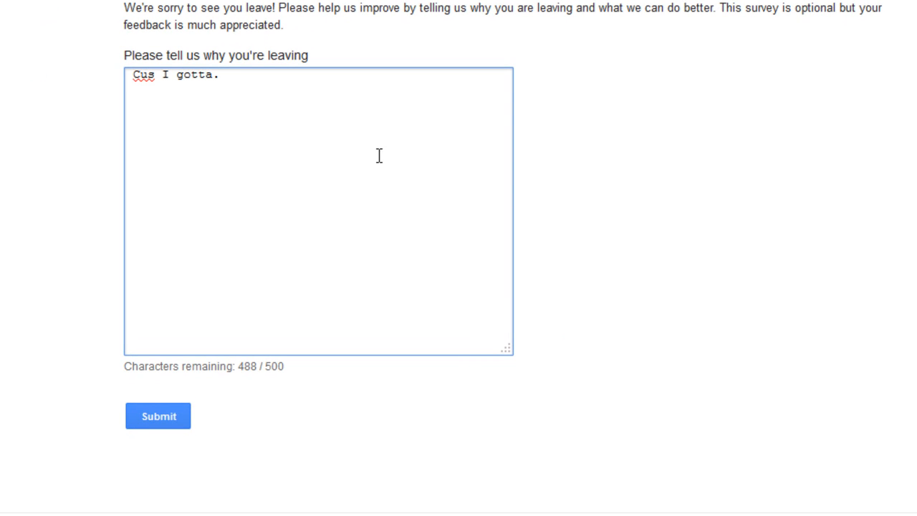
click(158, 415)
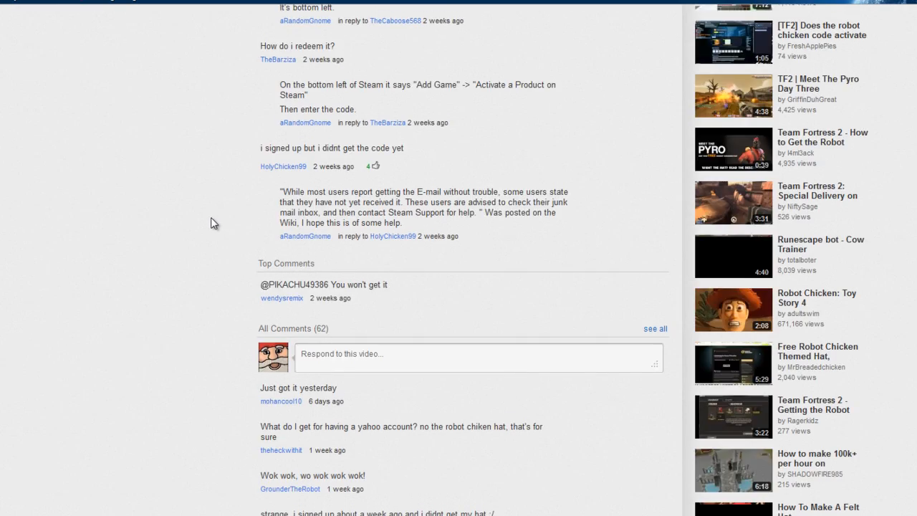
Sign out of YouTube and sign back in, returning to the Subscriptions homepage
scroll(down, 3)
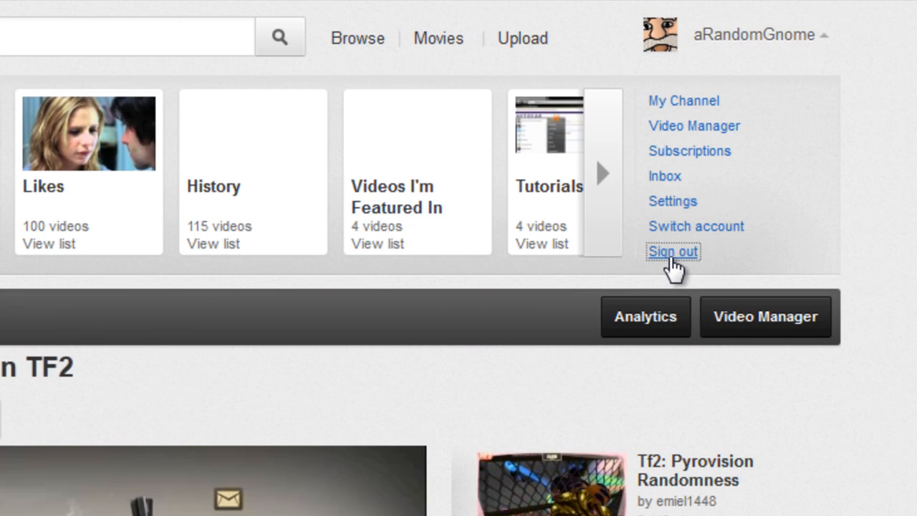
click(672, 252)
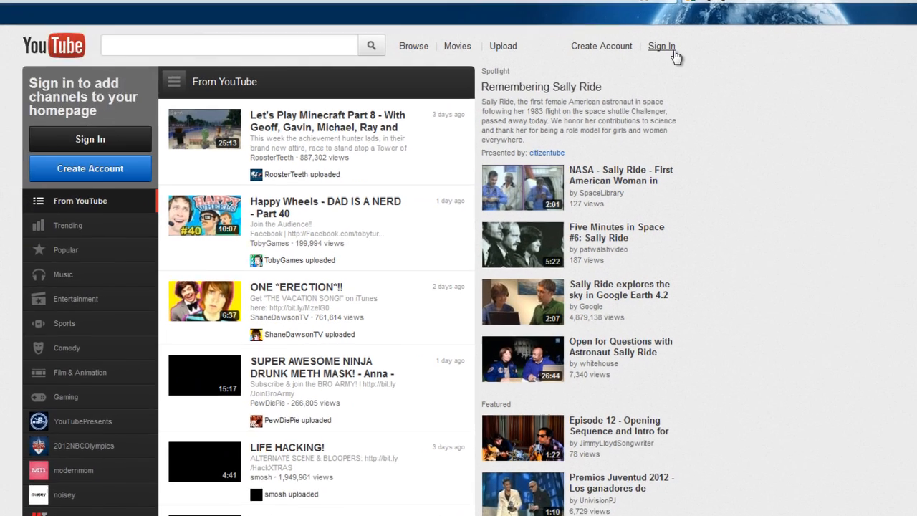
click(659, 46)
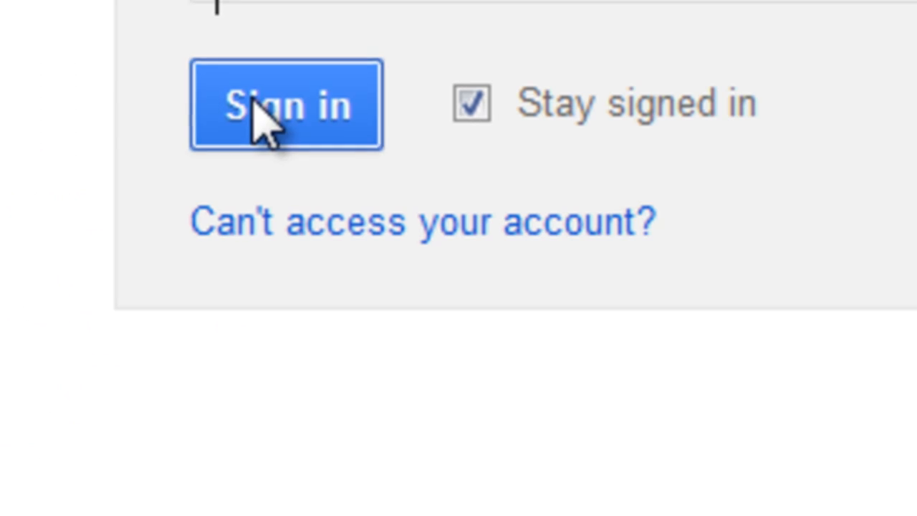
click(285, 105)
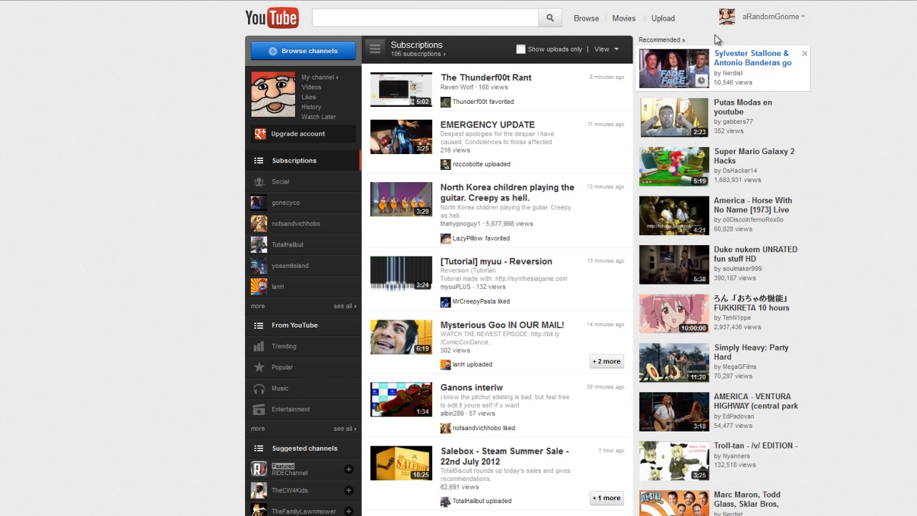
Open the EMERGENCY UPDATE video from Subscriptions and scroll to its comments
click(764, 16)
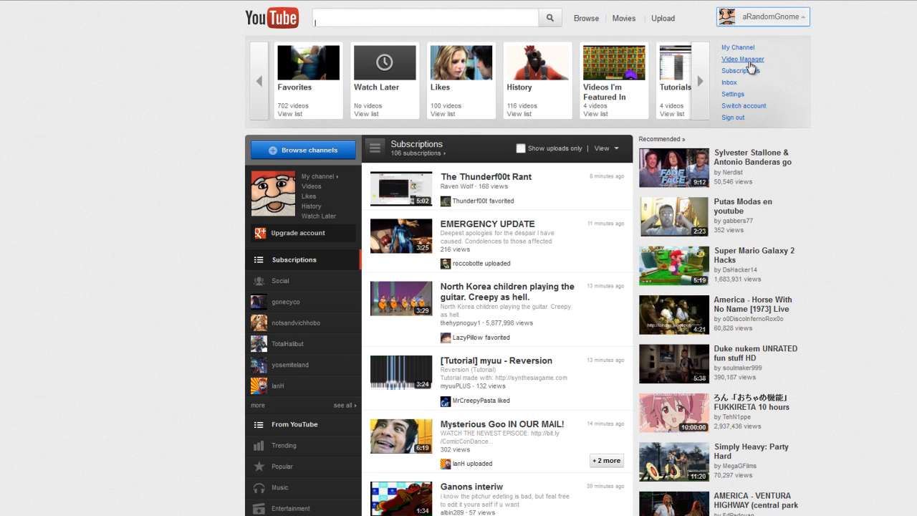
mouse_move(487, 223)
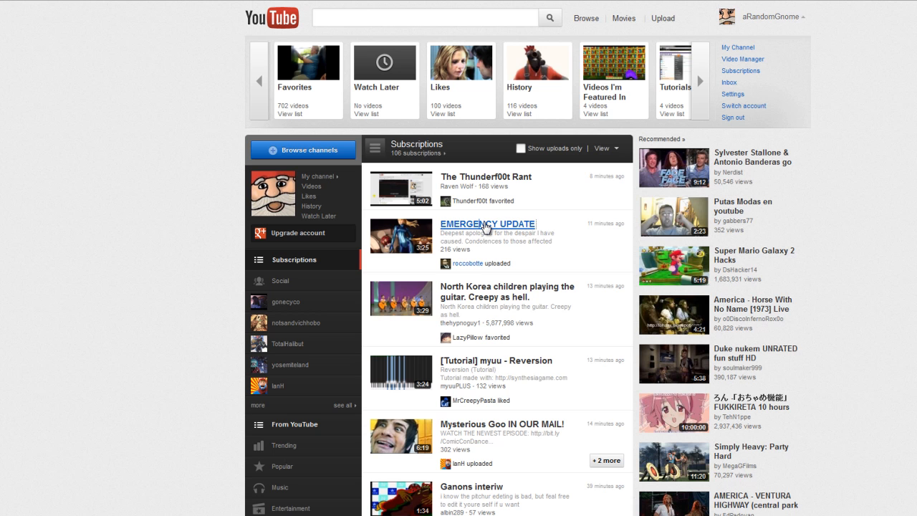
click(487, 224)
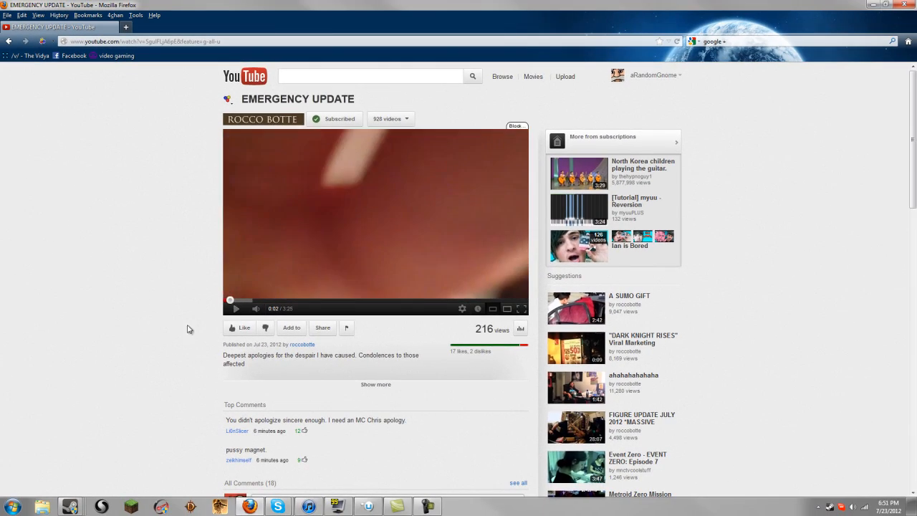
scroll(down, 3)
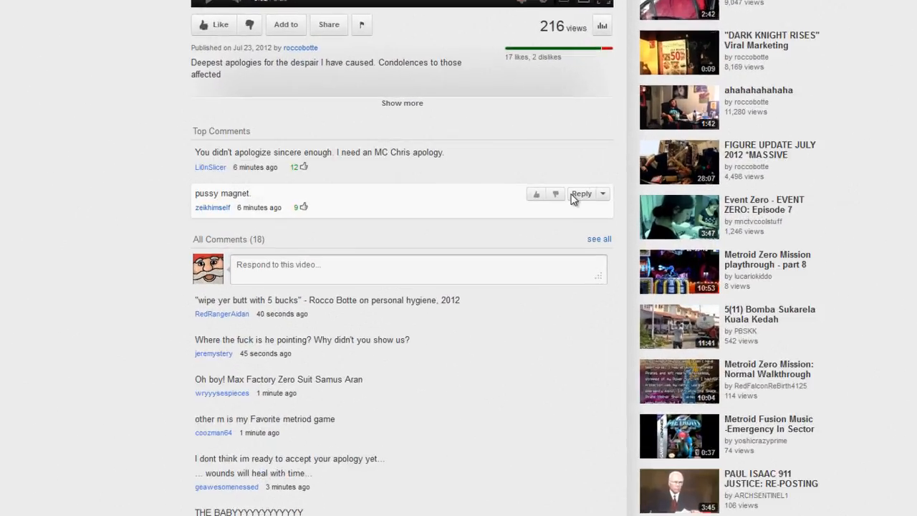
Post the reply 'lel funni guy' under the second top comment
click(580, 193)
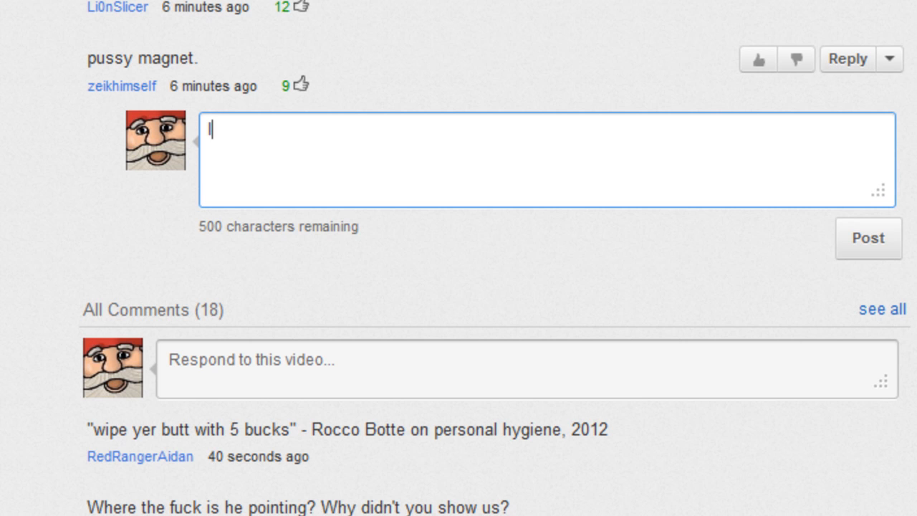
text(lel funni guy)
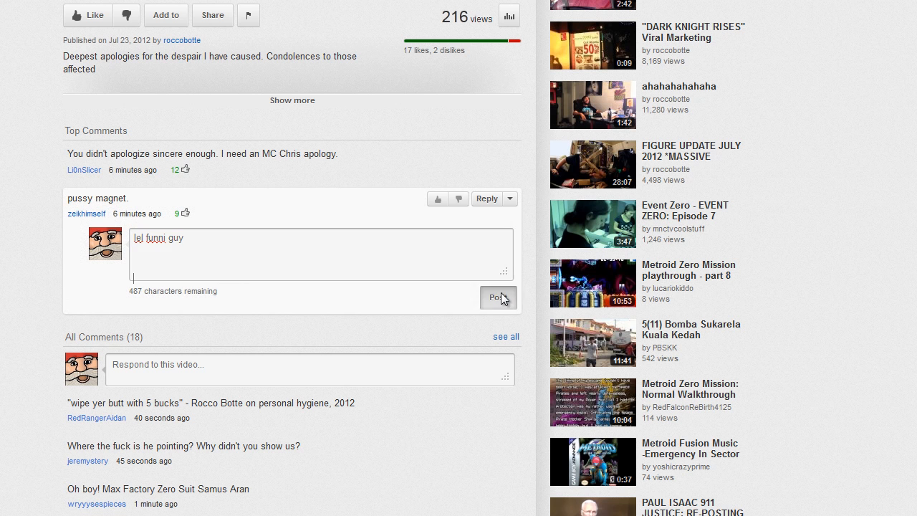
click(498, 296)
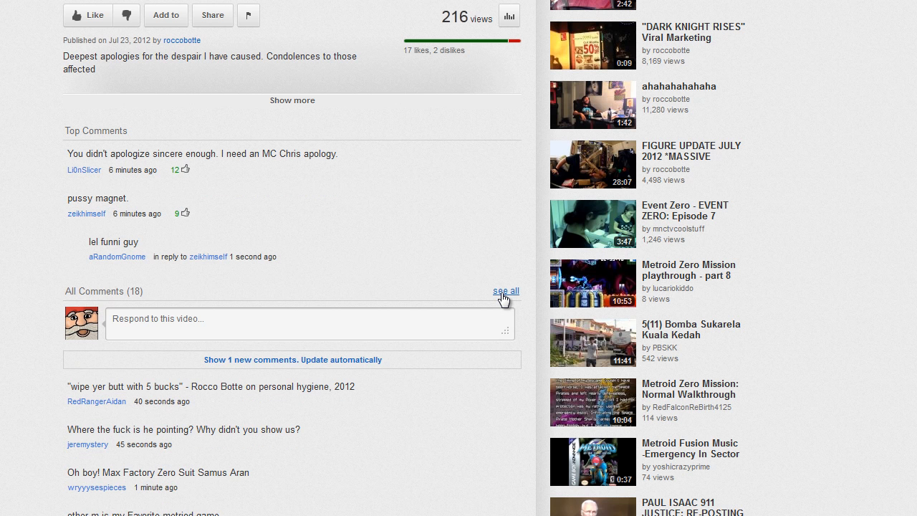